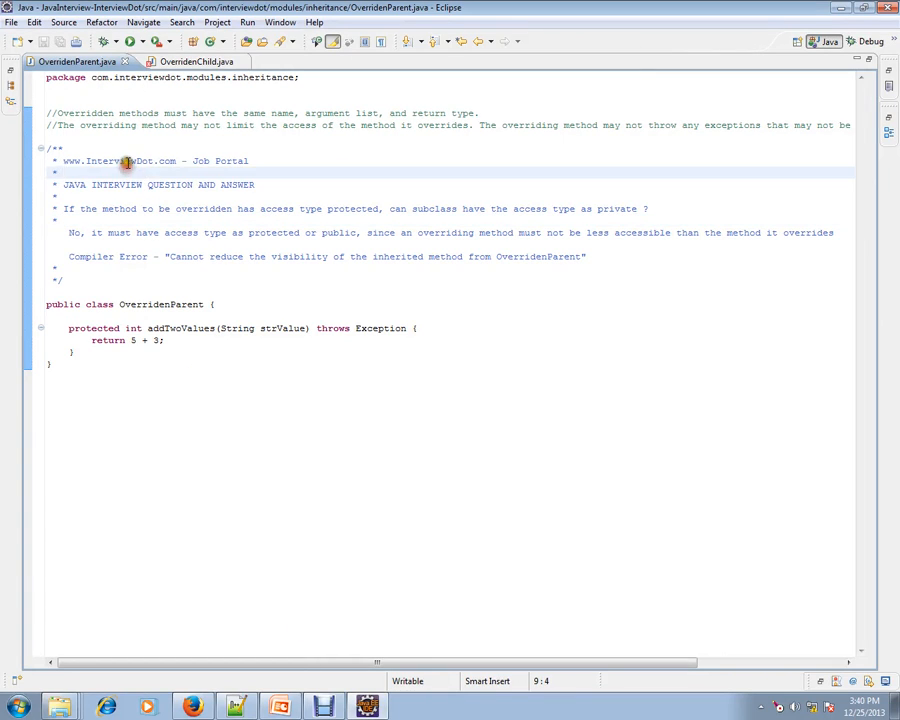
- Highlight the header comment's question and answer about protected versus private access
double_click(118, 160)
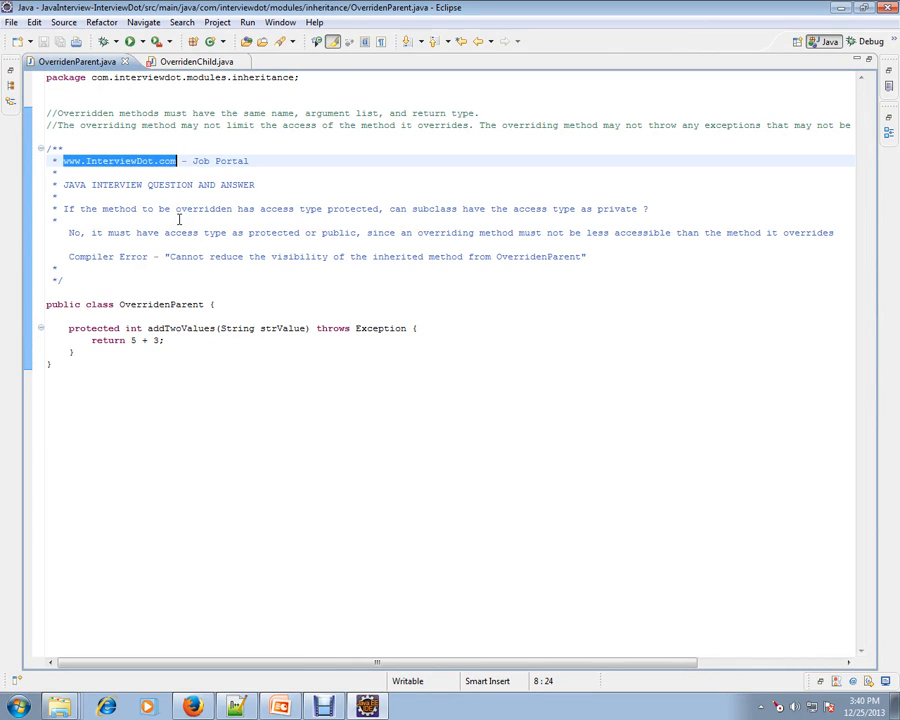
mouse_move(196, 216)
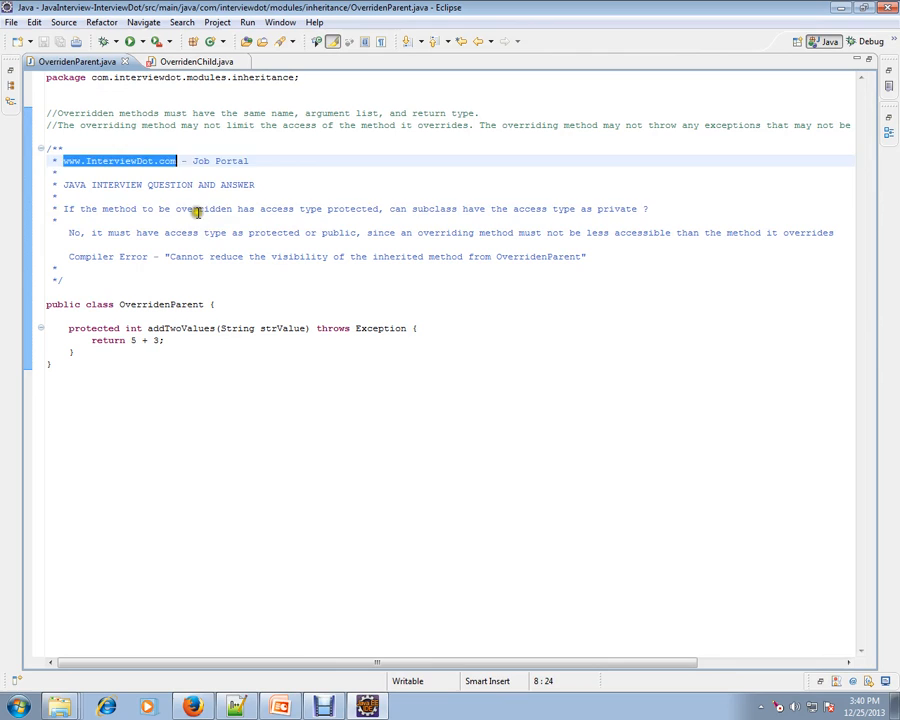
double_click(204, 208)
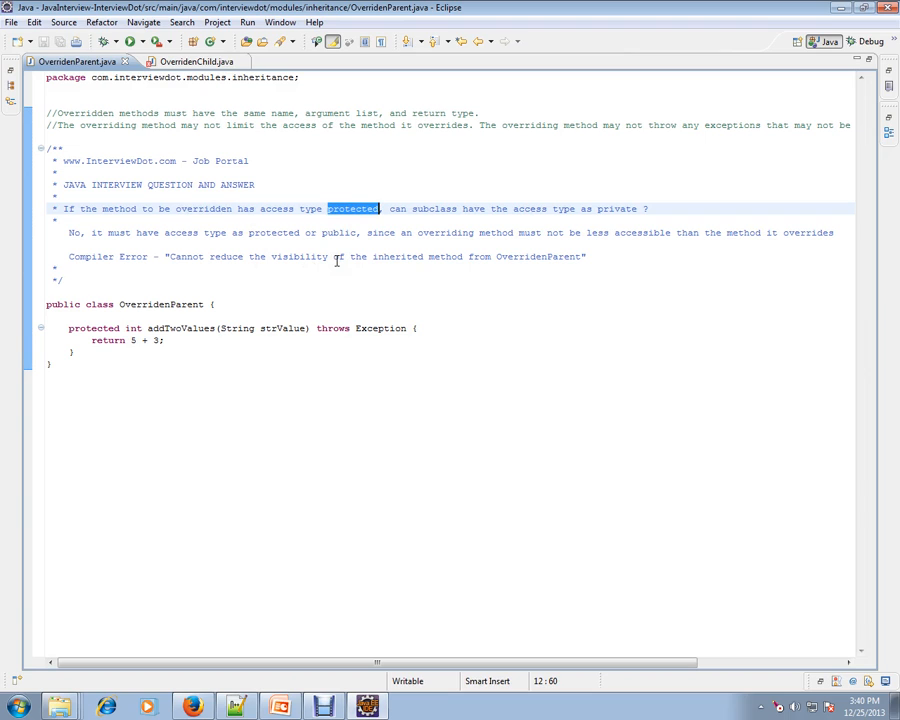
double_click(616, 208)
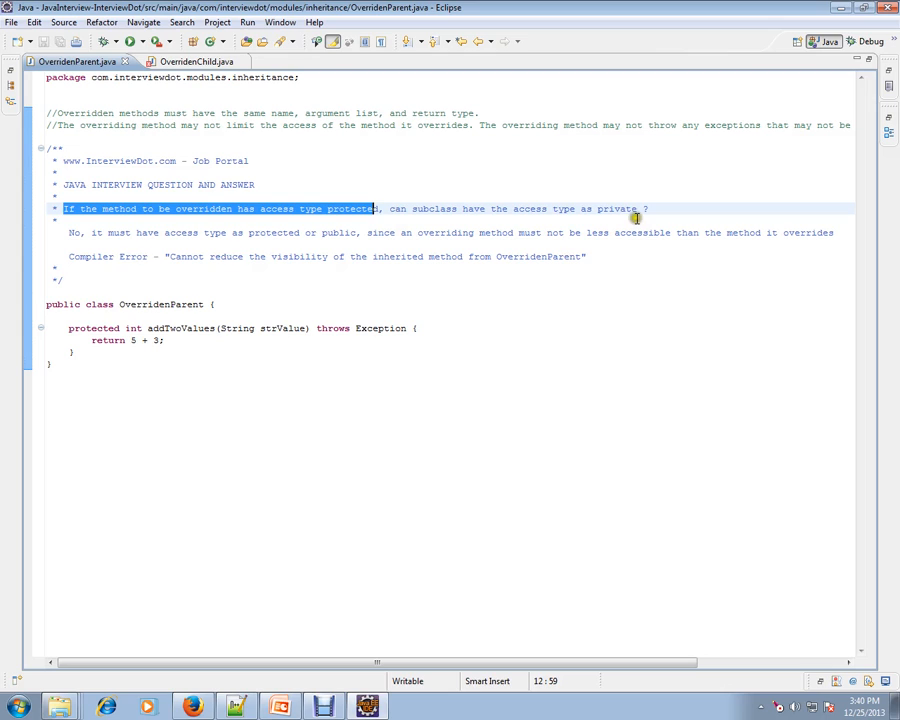
mouse_move(178, 232)
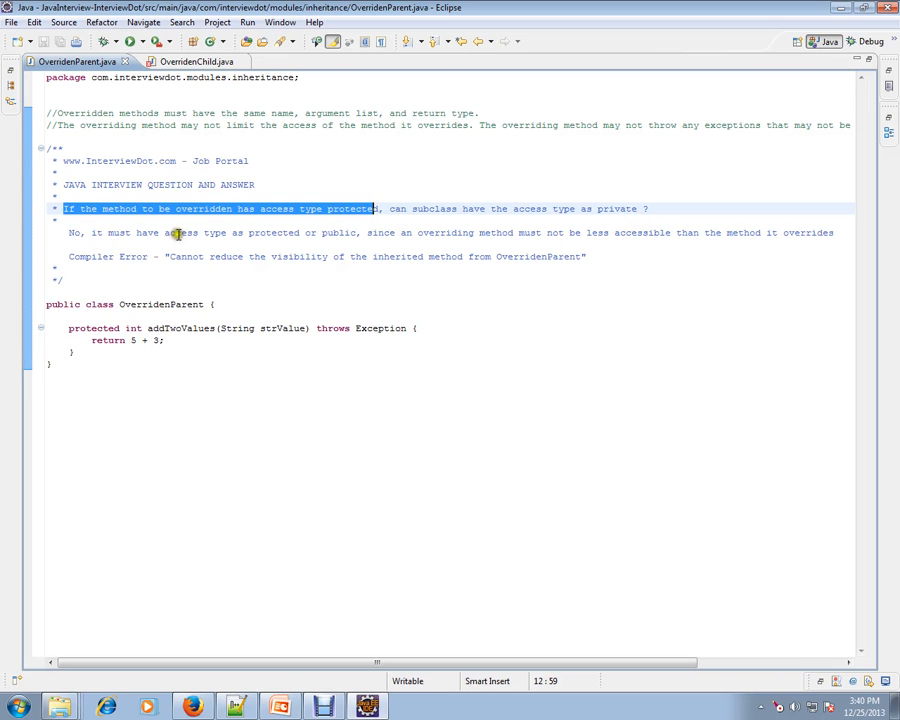
double_click(272, 232)
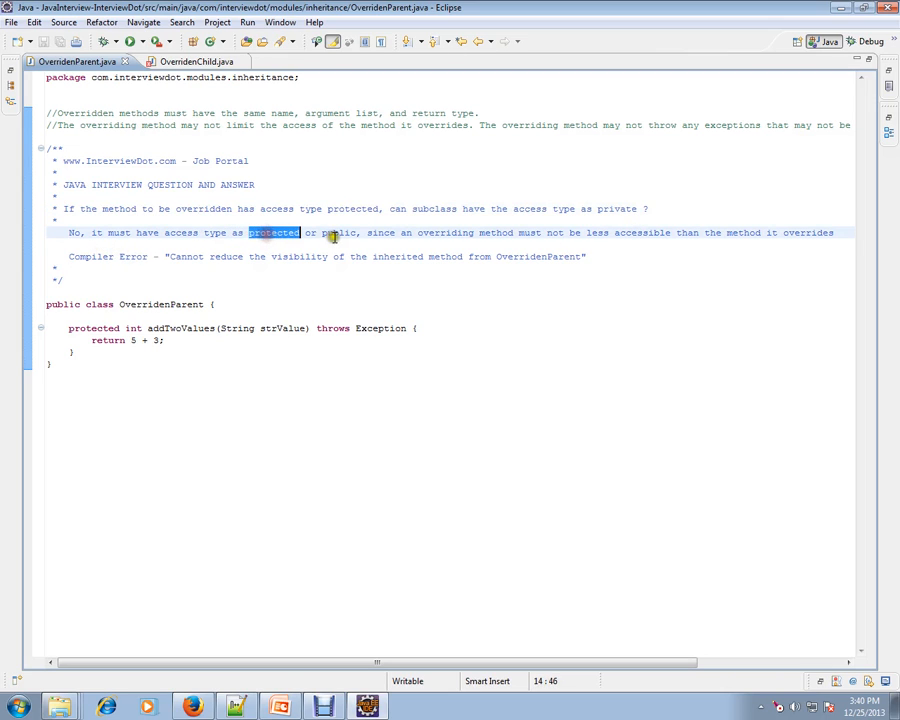
double_click(338, 232)
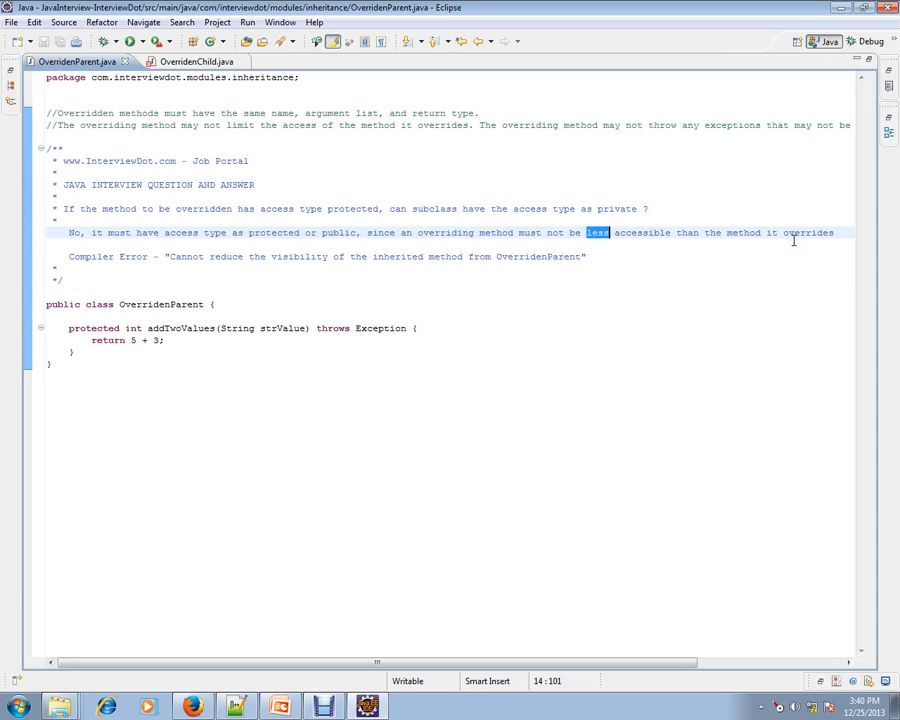
mouse_move(318, 280)
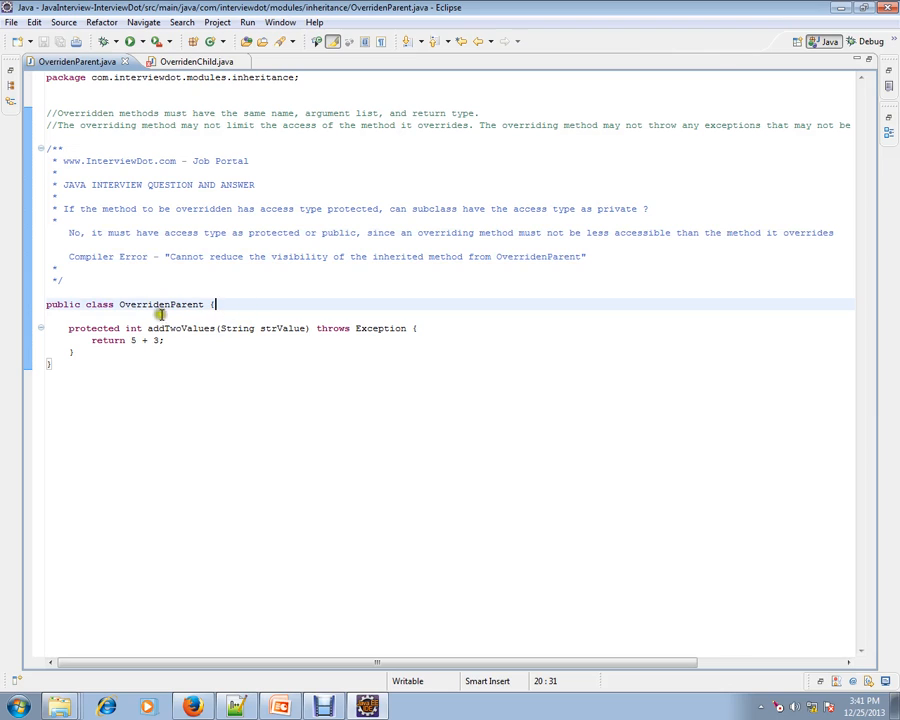
- Highlight the parent's addTwoValues method and bring up OverridenChild.java
double_click(180, 328)
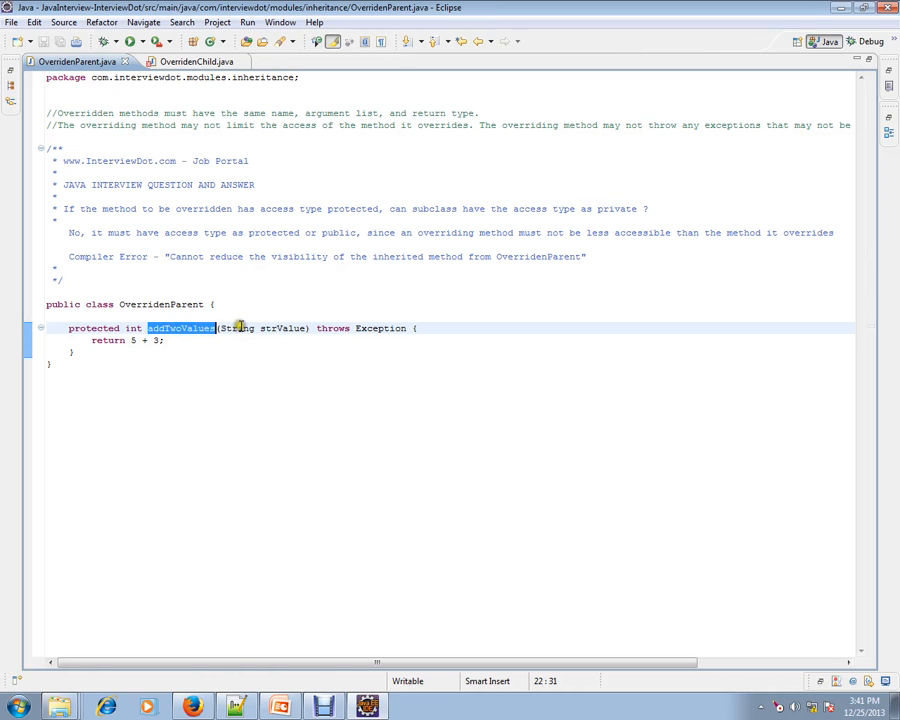
mouse_move(336, 338)
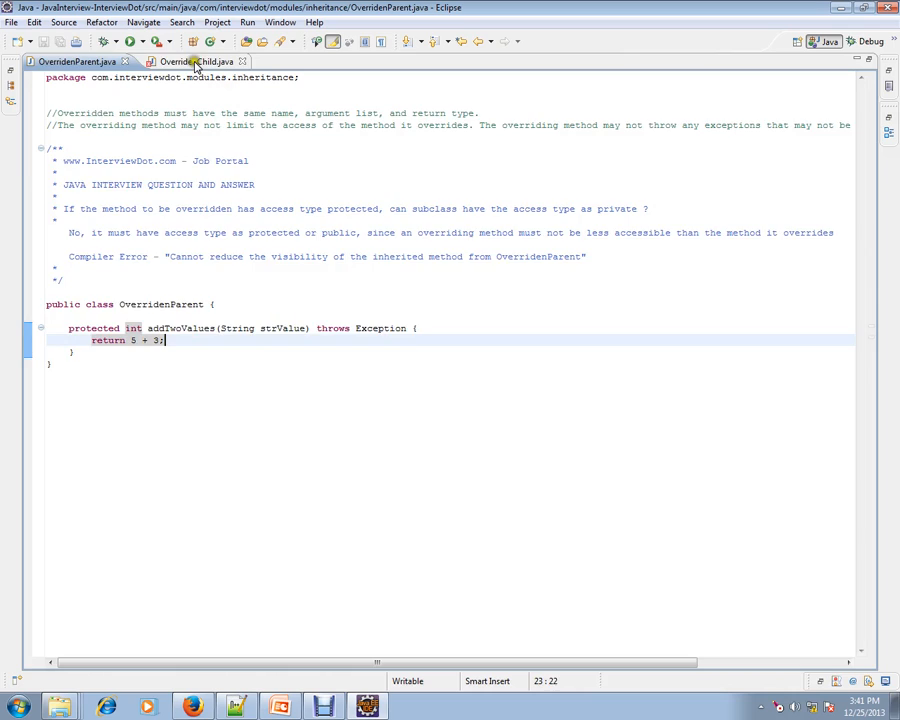
left_click(188, 60)
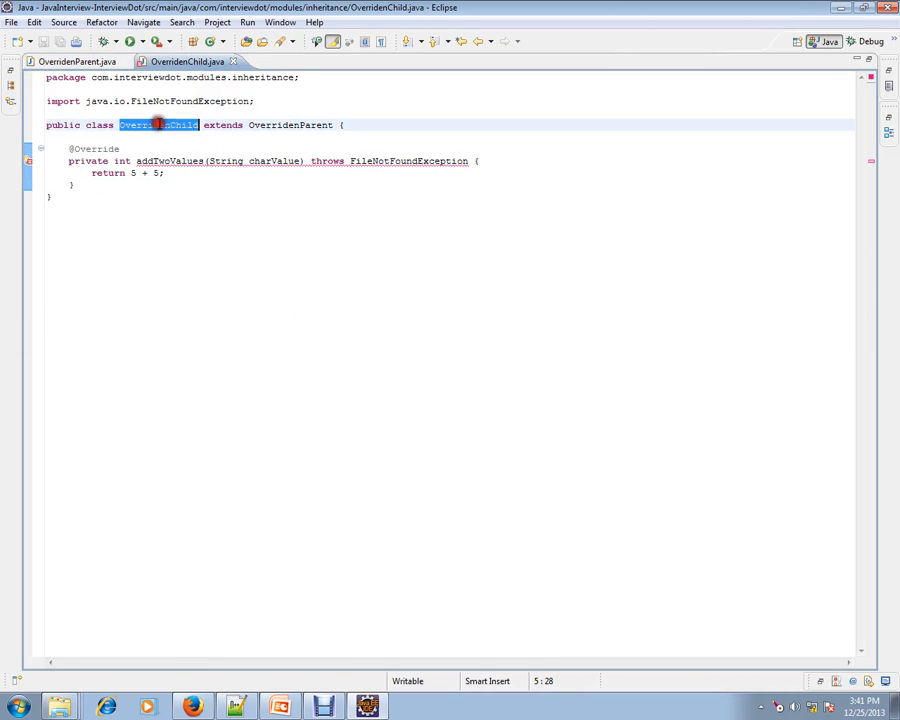
- Highlight the OverridenChild class name and compare it against OverridenParent's declaration
double_click(290, 124)
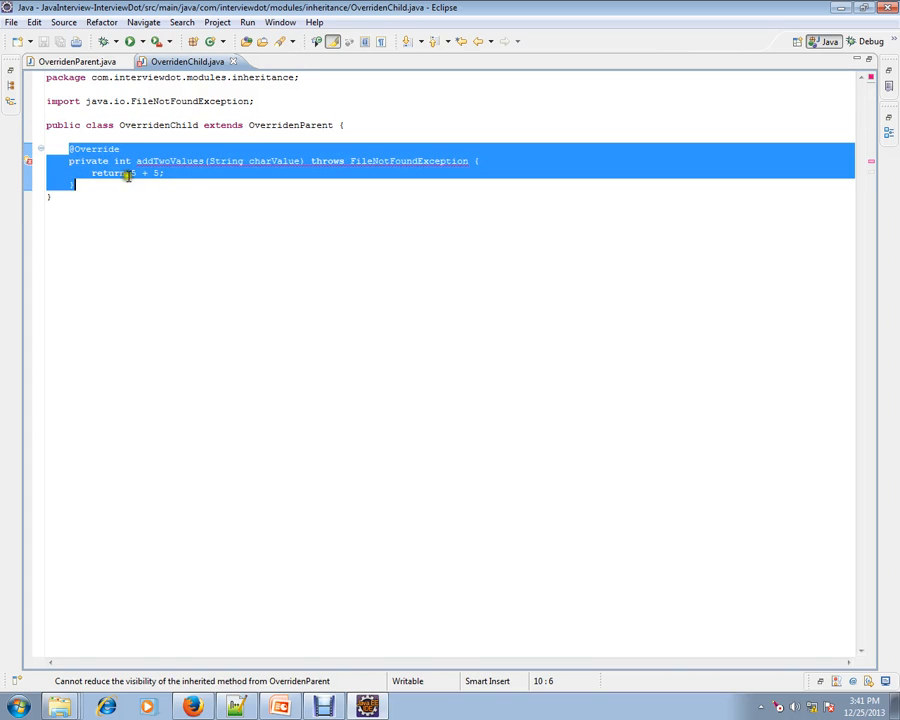
left_click(64, 60)
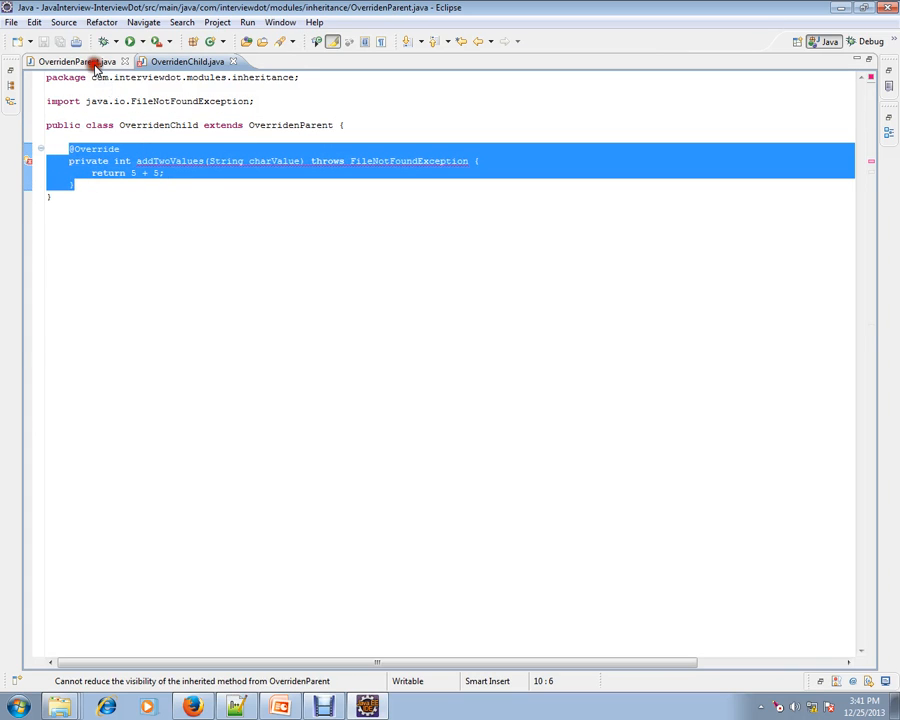
left_click(70, 60)
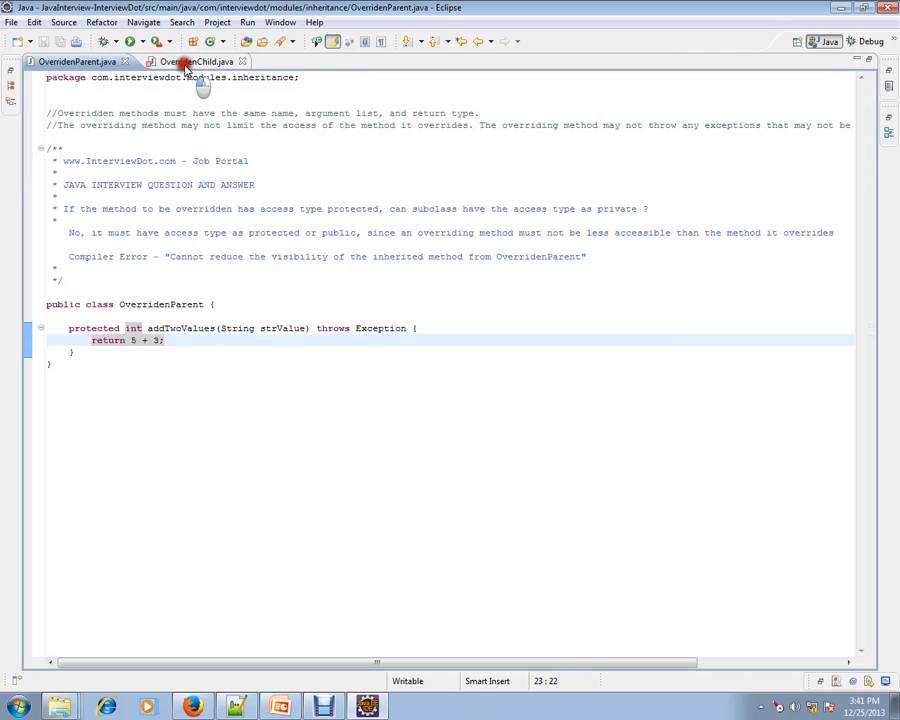
left_click(186, 60)
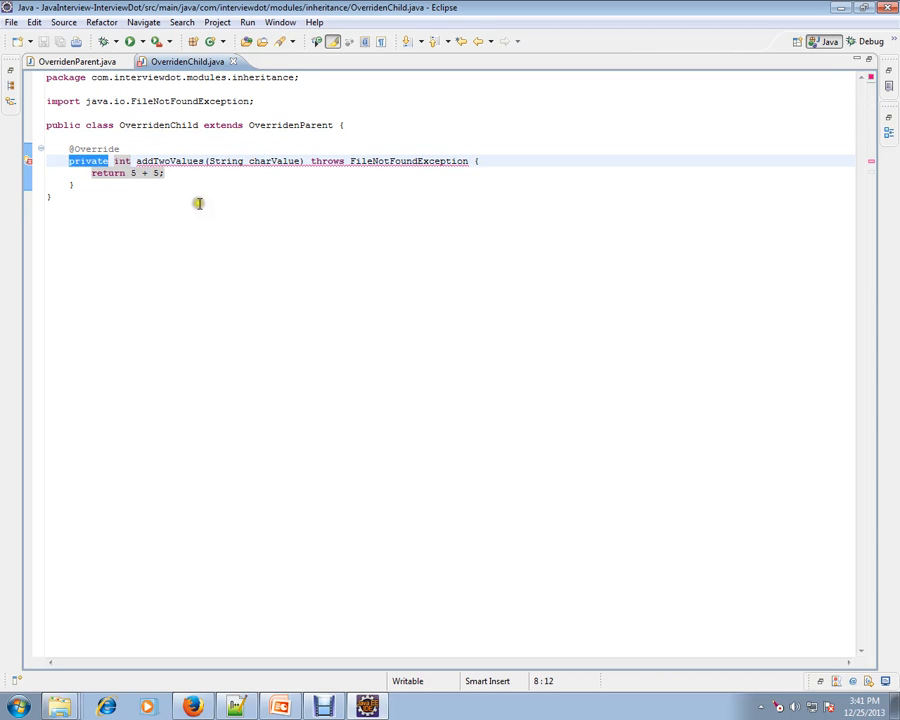
mouse_move(204, 192)
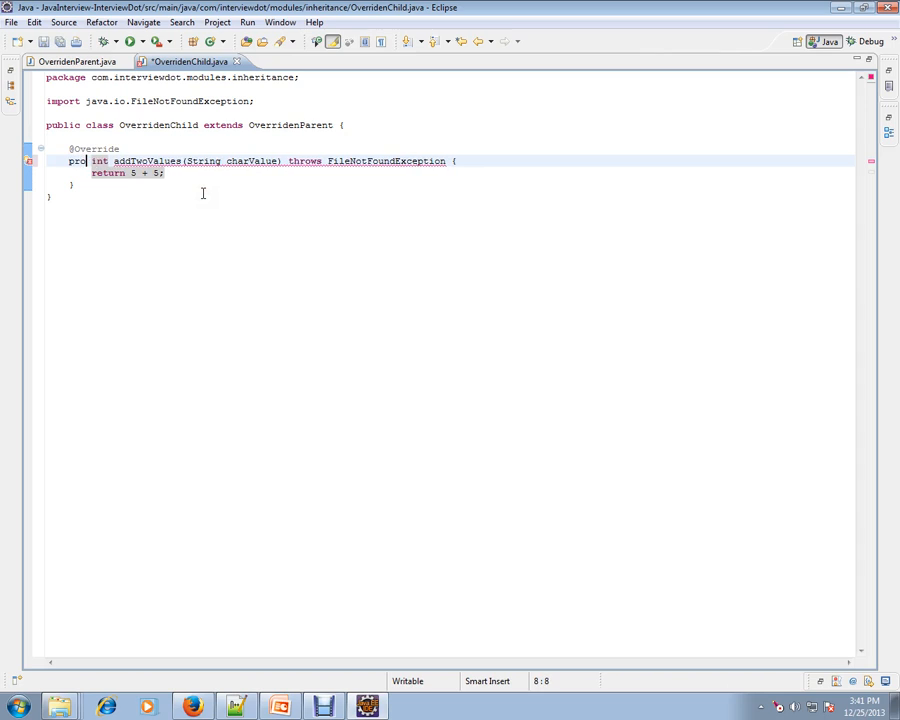
- Retype the child's addTwoValues modifier as protected and save the class
type("ecte")
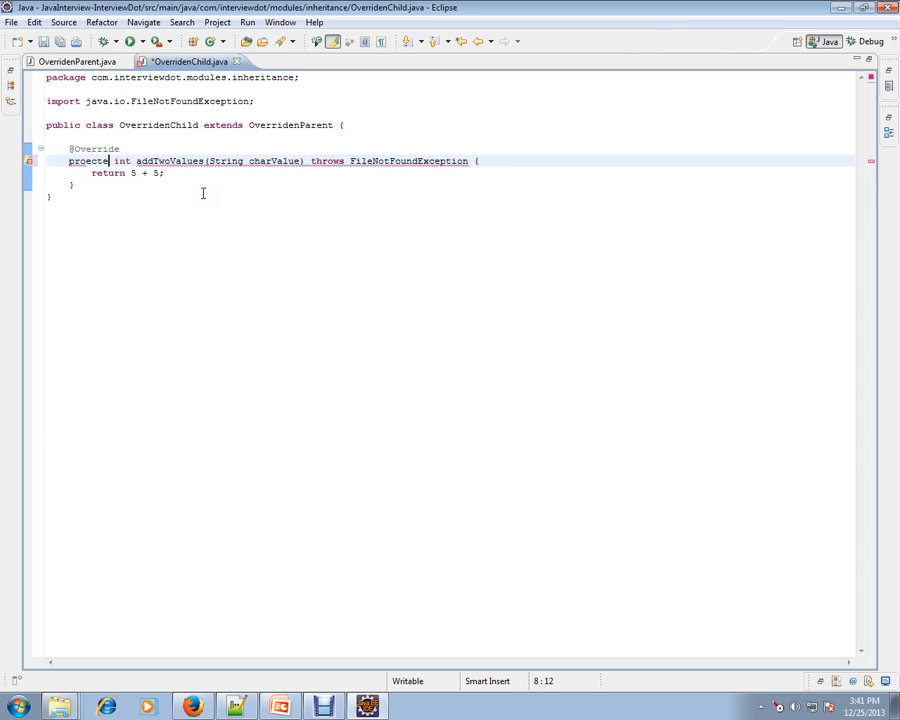
key("BackSpace")
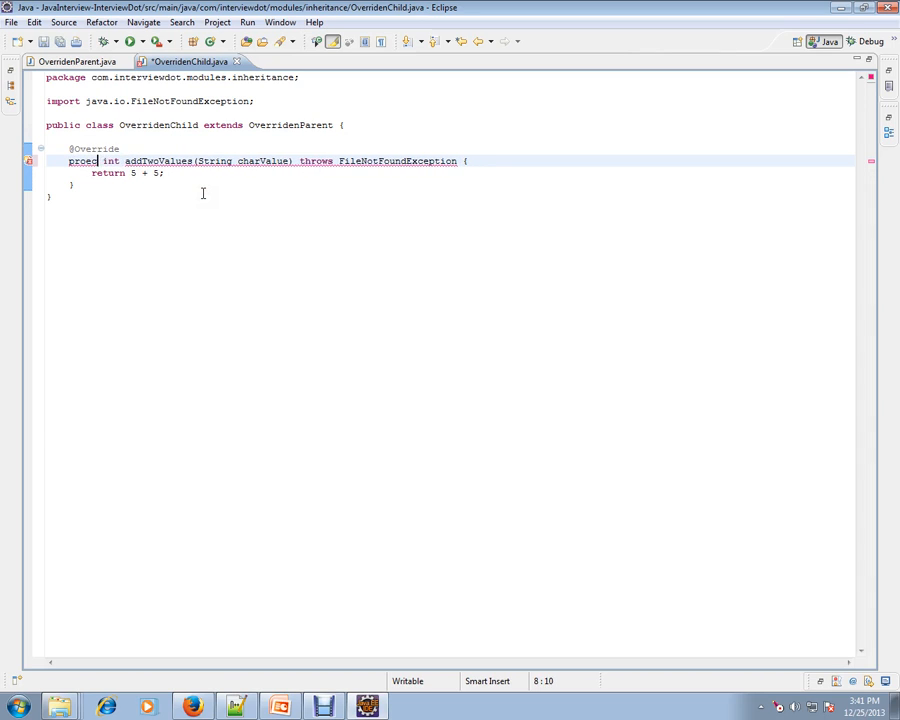
key("BackSpace")
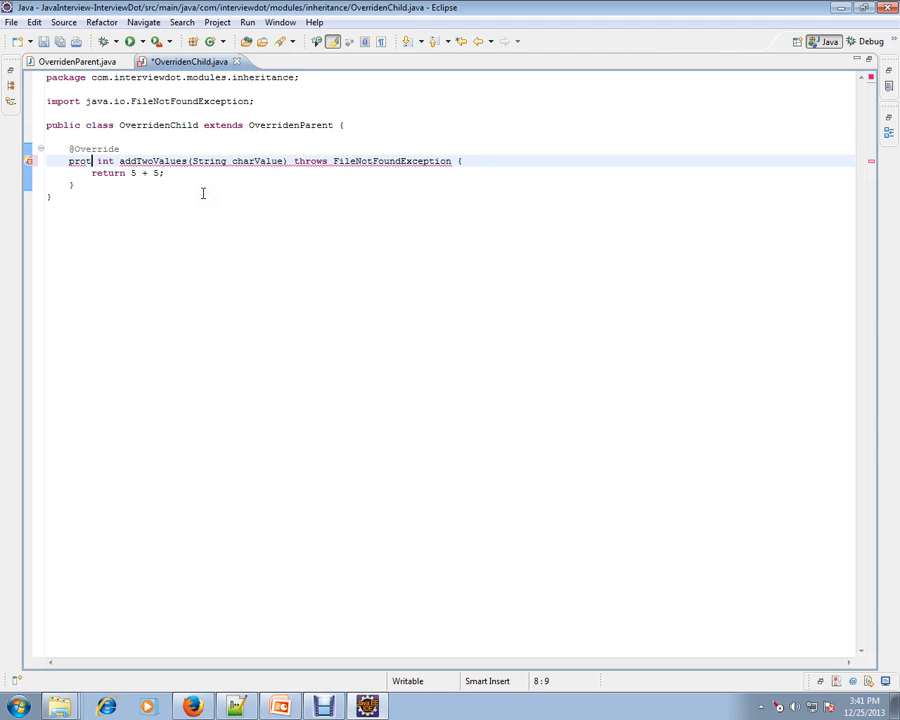
type("ected")
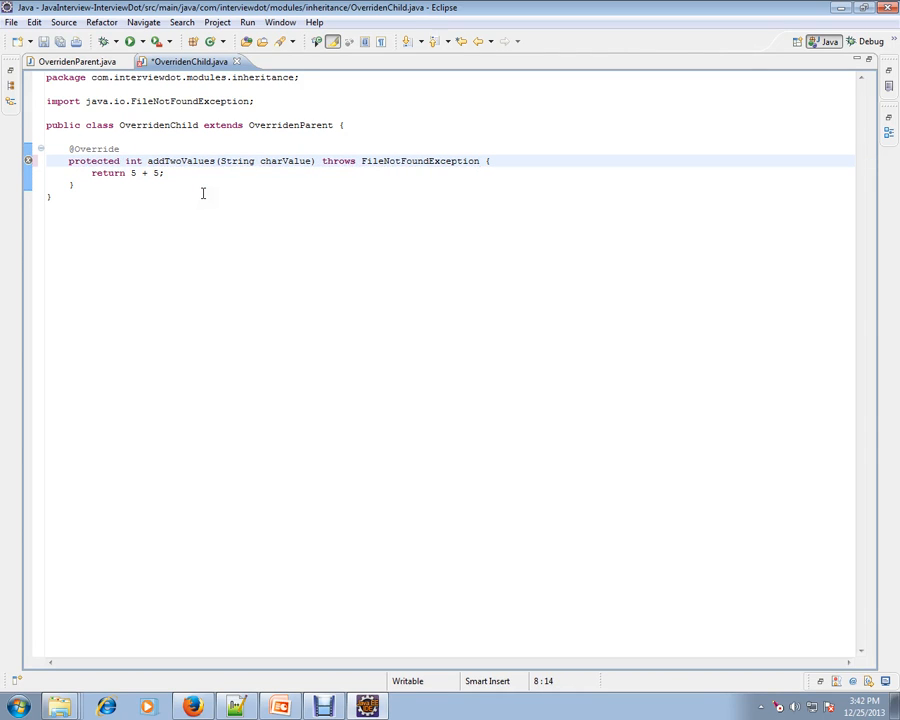
key("ctrl+s")
type("u")
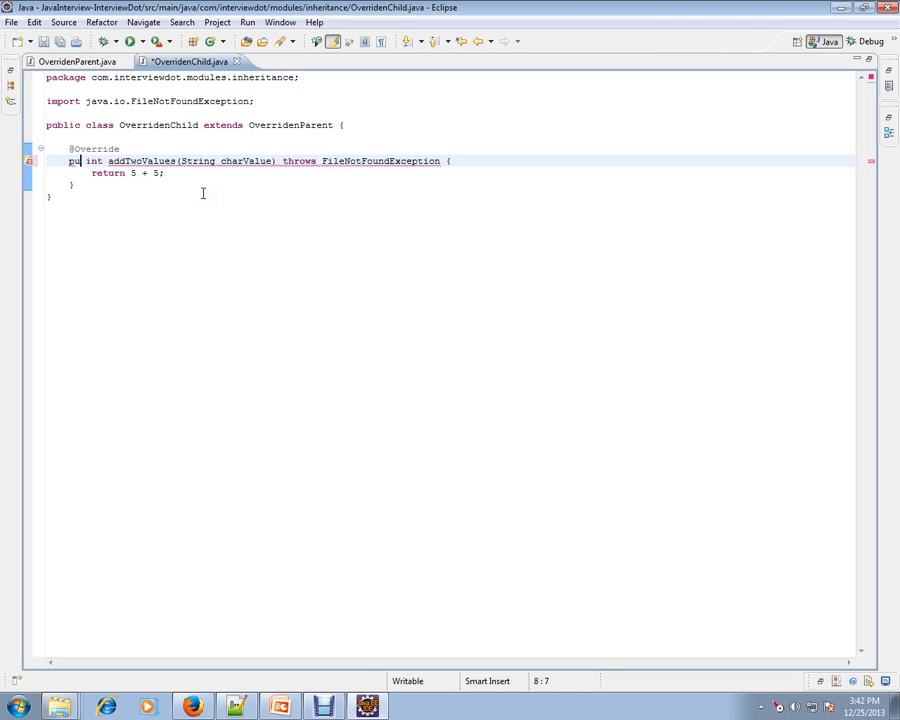
- Change the child's addTwoValues modifier to public and save OverridenChild
type("blic")
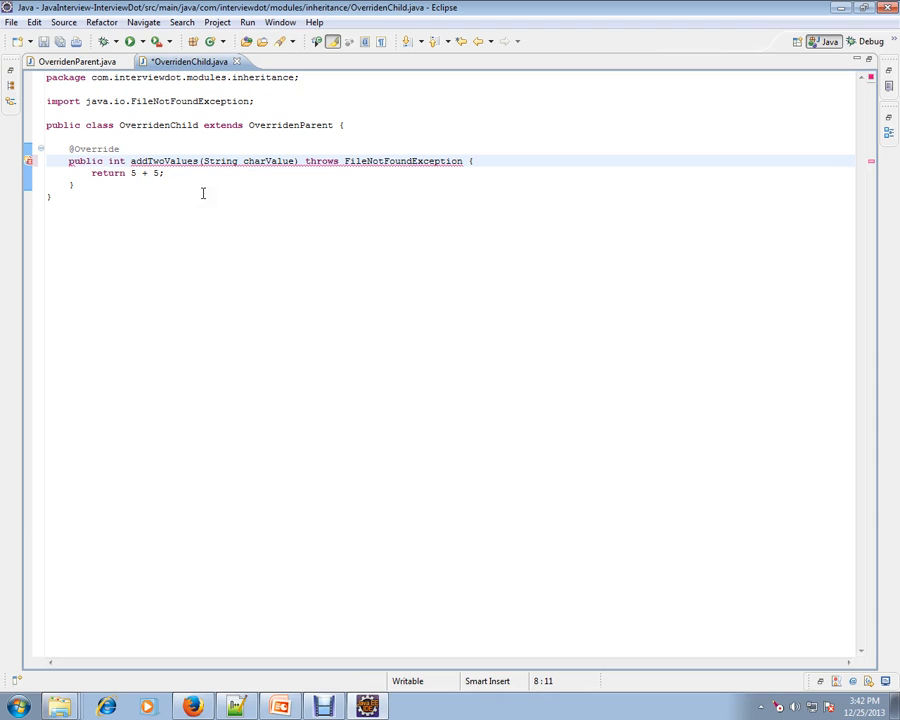
key("ctrl+s")
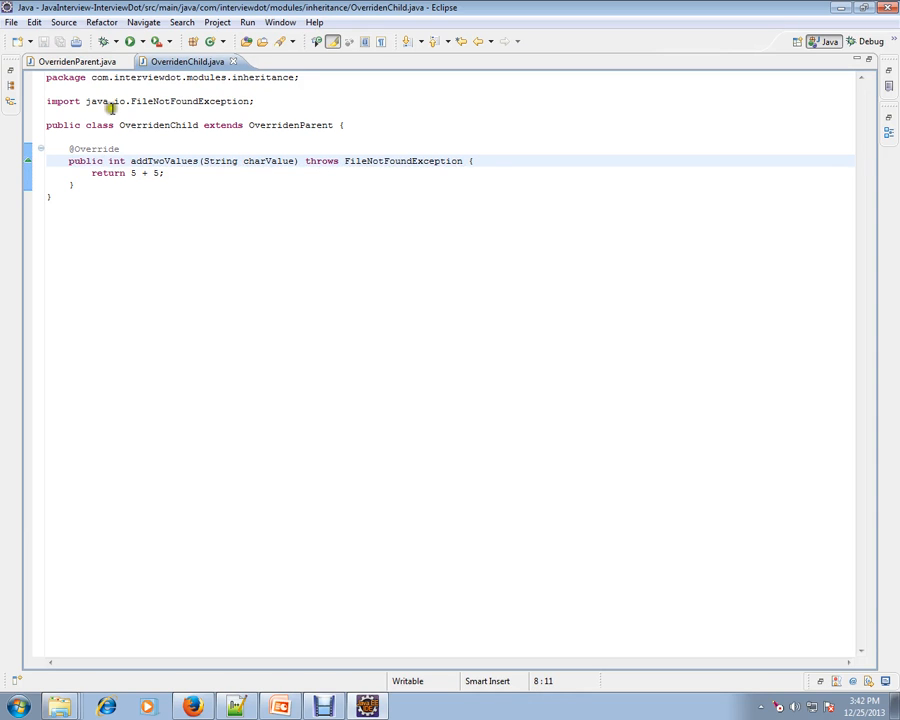
- Compare the two classes and select the parent's protected modifier on addTwoValues for replacement
left_click(76, 60)
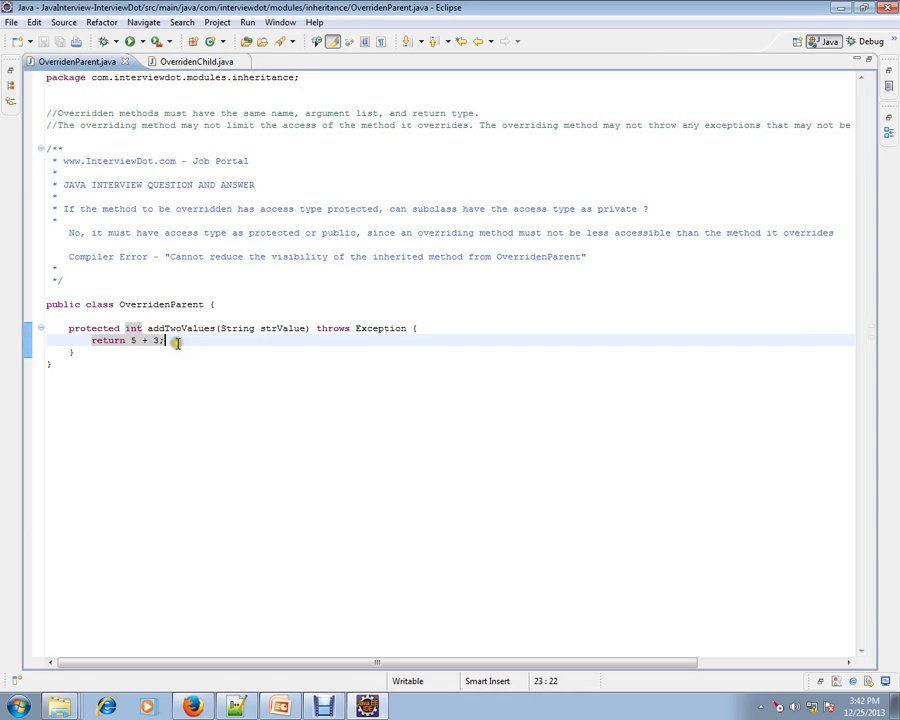
left_click(188, 60)
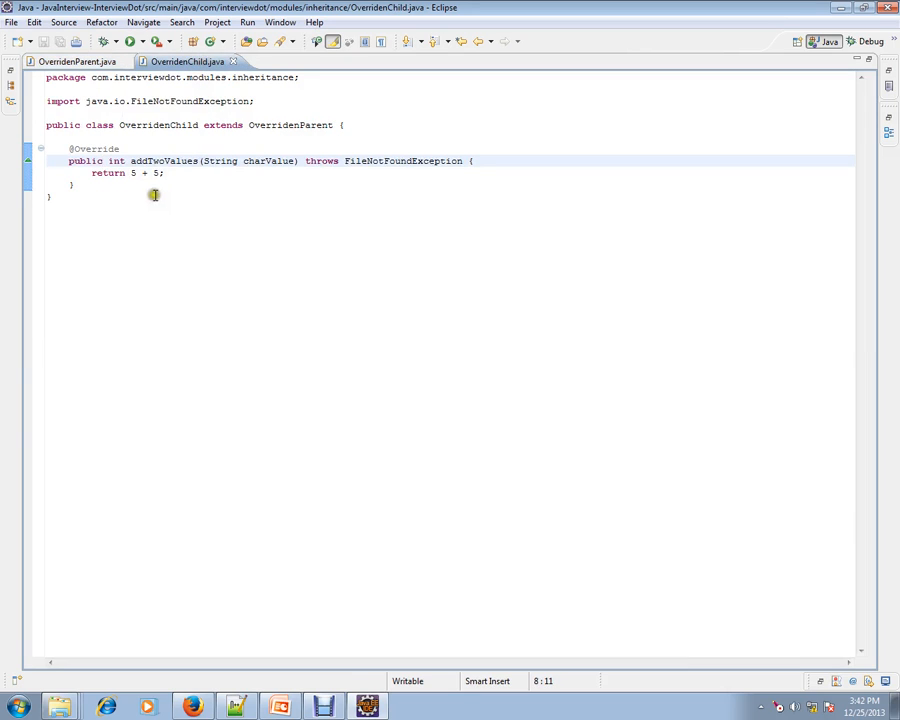
left_click(78, 60)
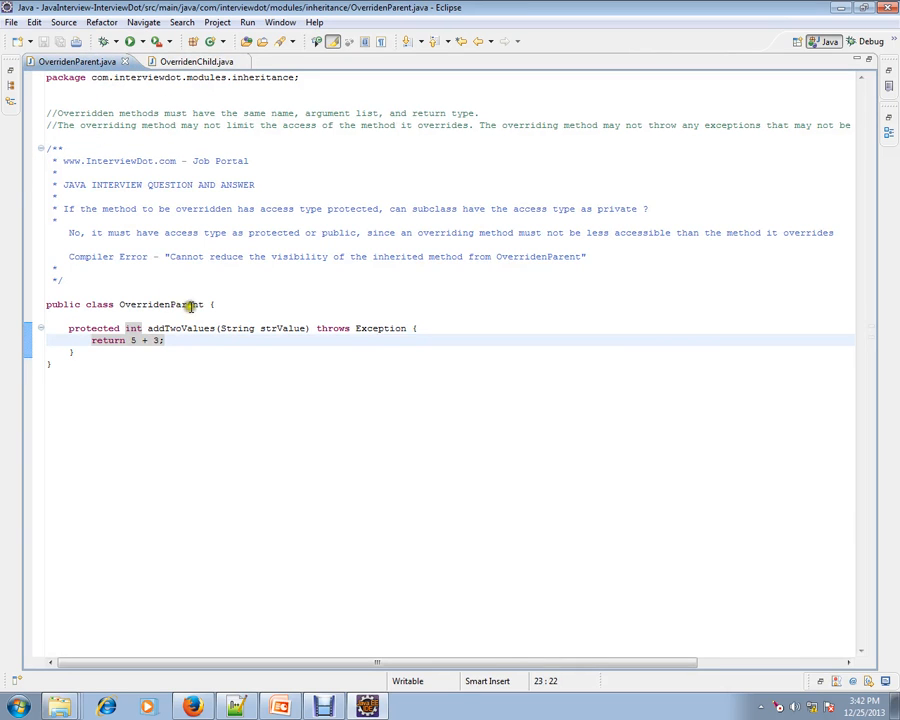
mouse_move(196, 272)
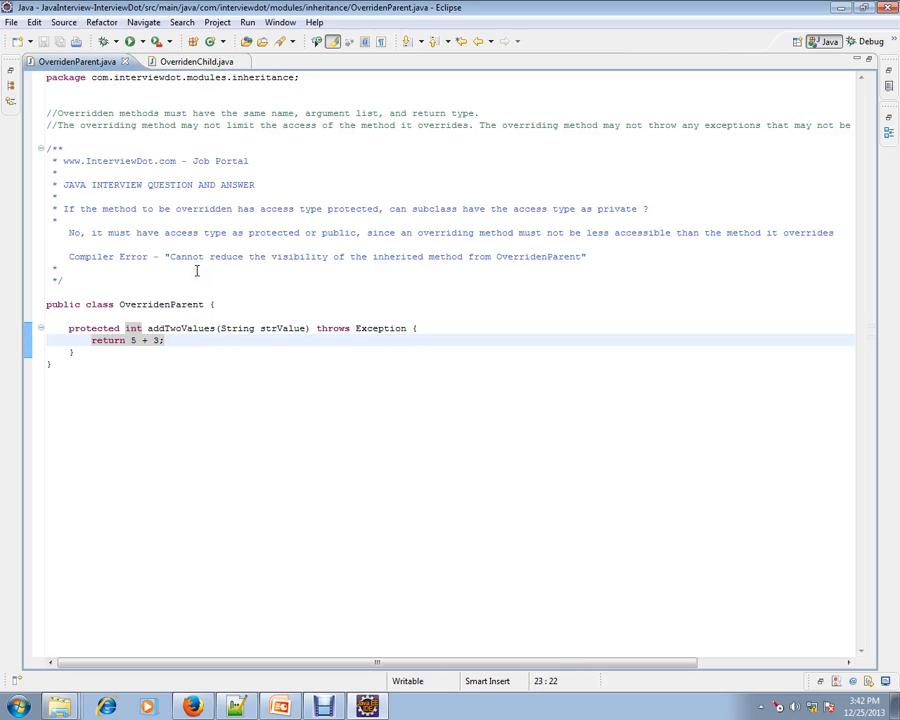
left_click(186, 60)
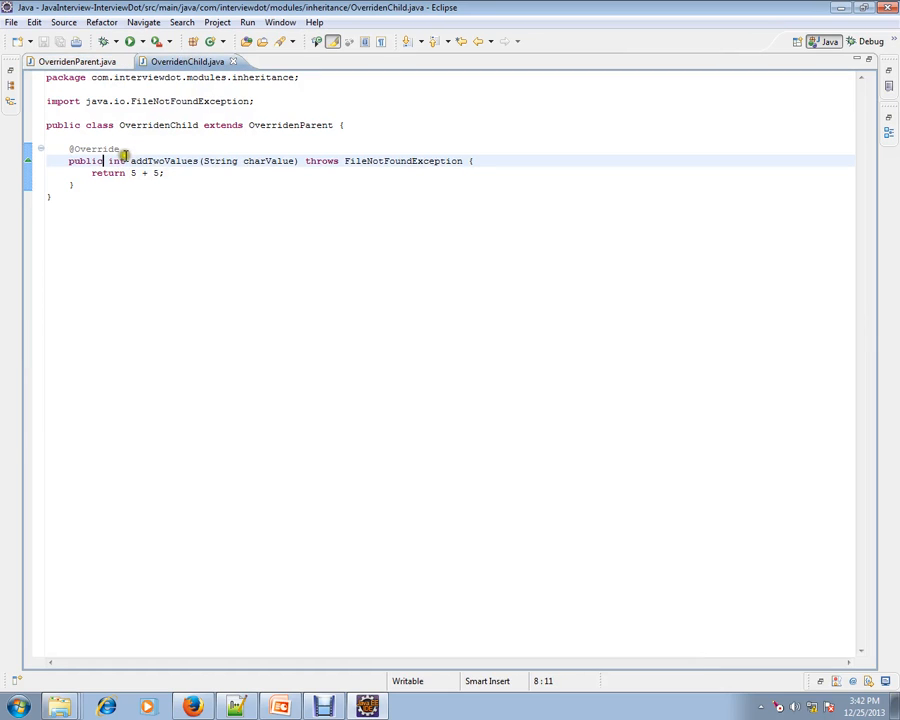
left_click(68, 60)
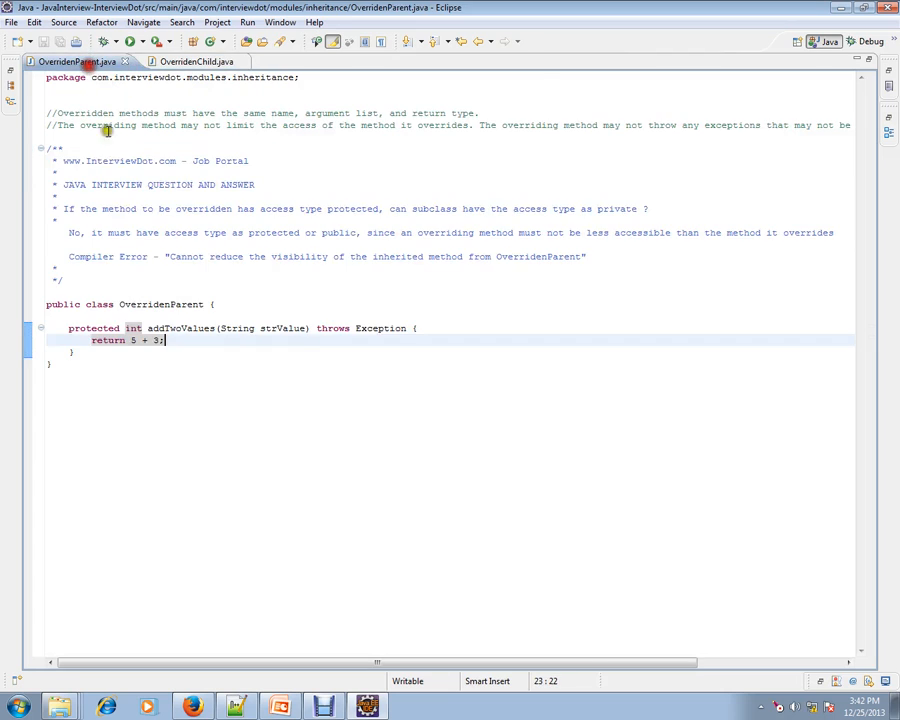
double_click(94, 328)
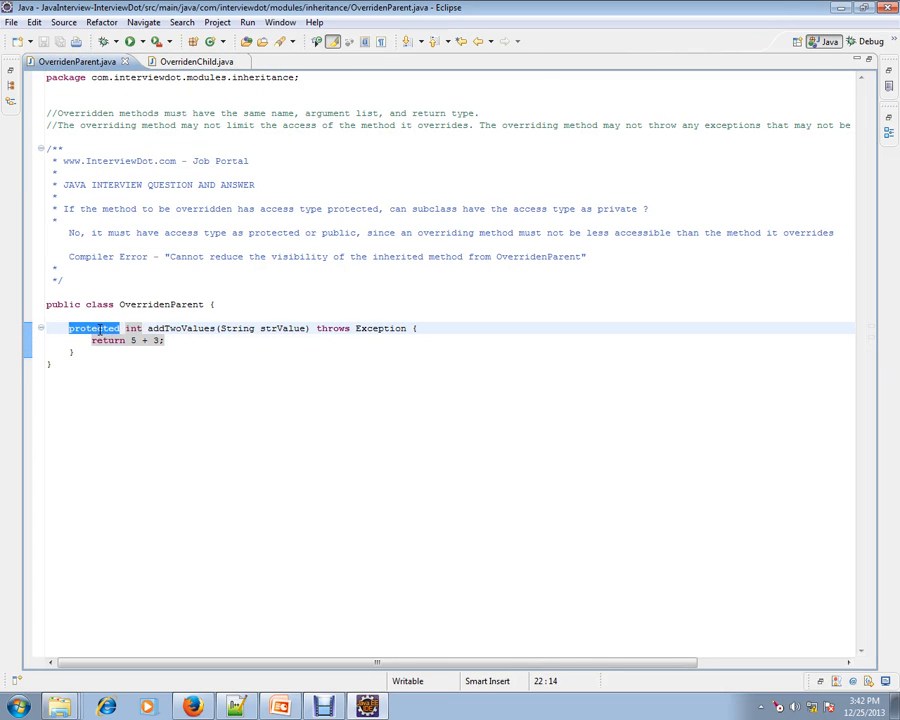
- Make OverridenParent's addTwoValues public and switch over to OverridenChild
type("public")
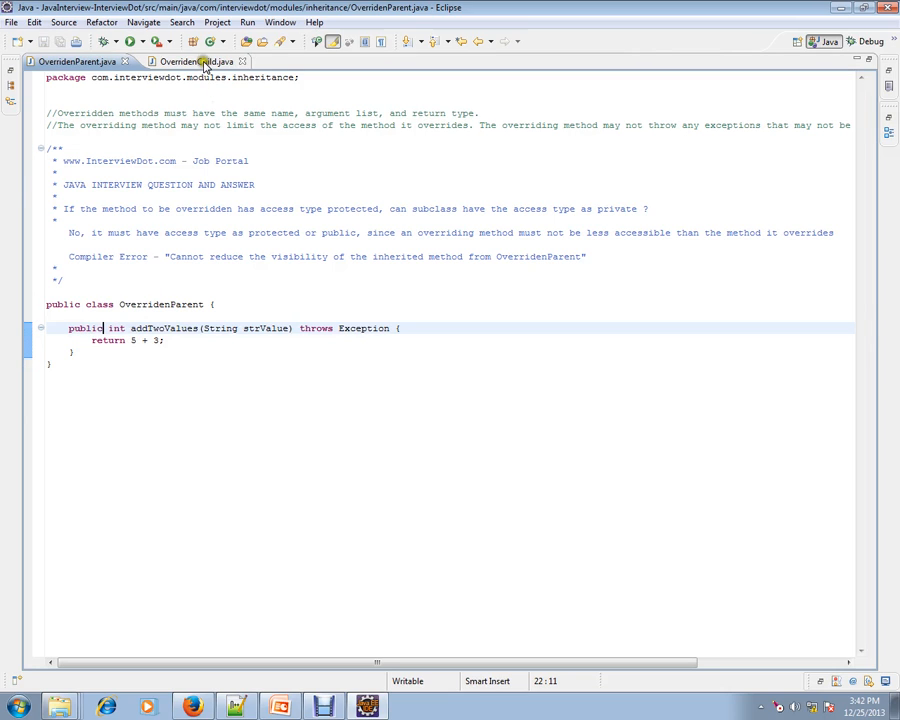
left_click(184, 60)
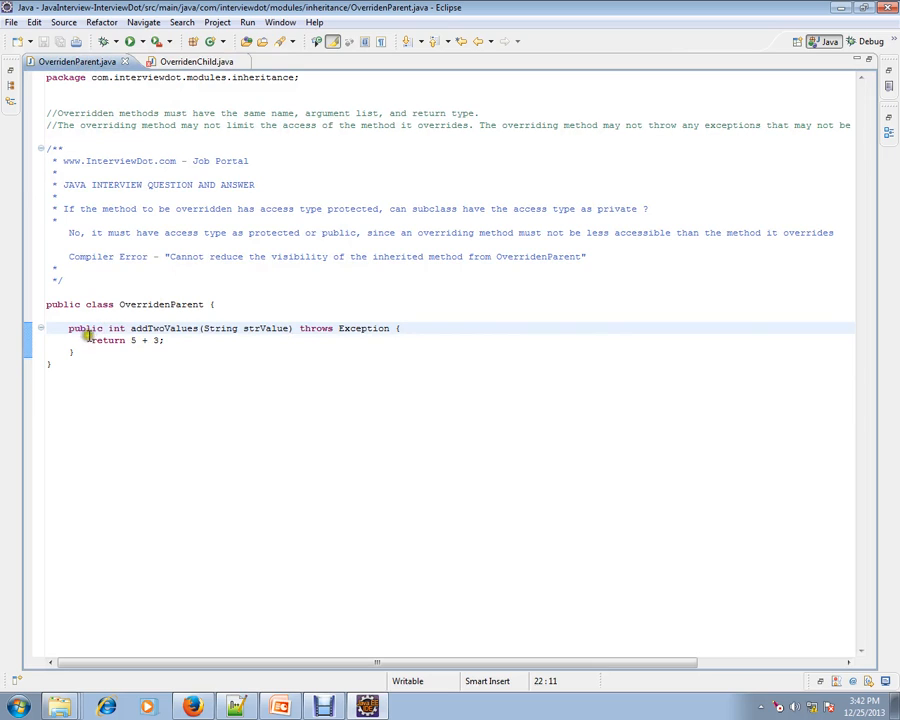
double_click(84, 328)
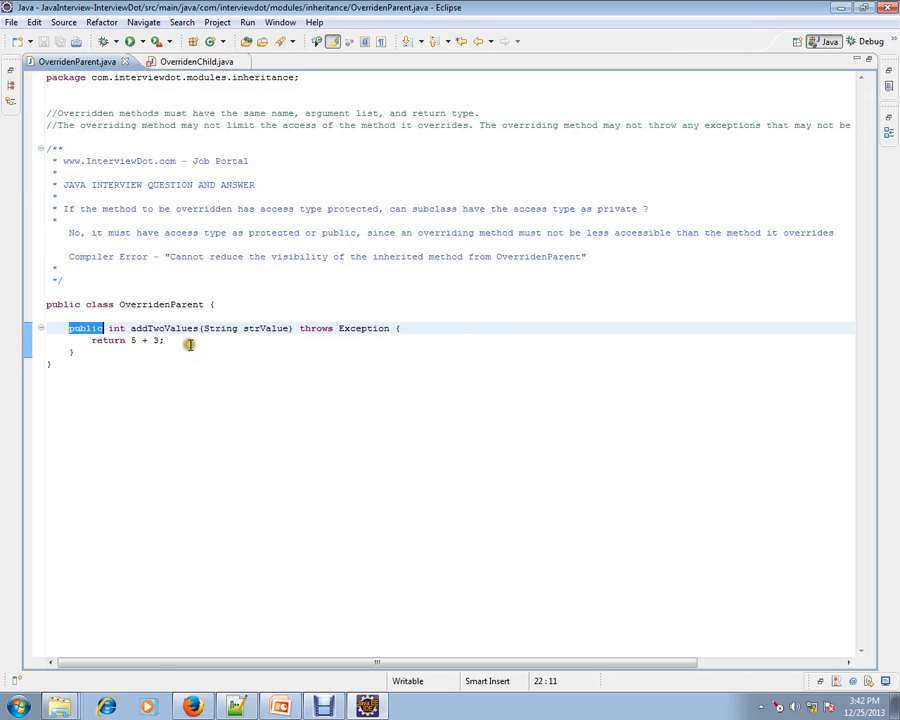
left_click(188, 60)
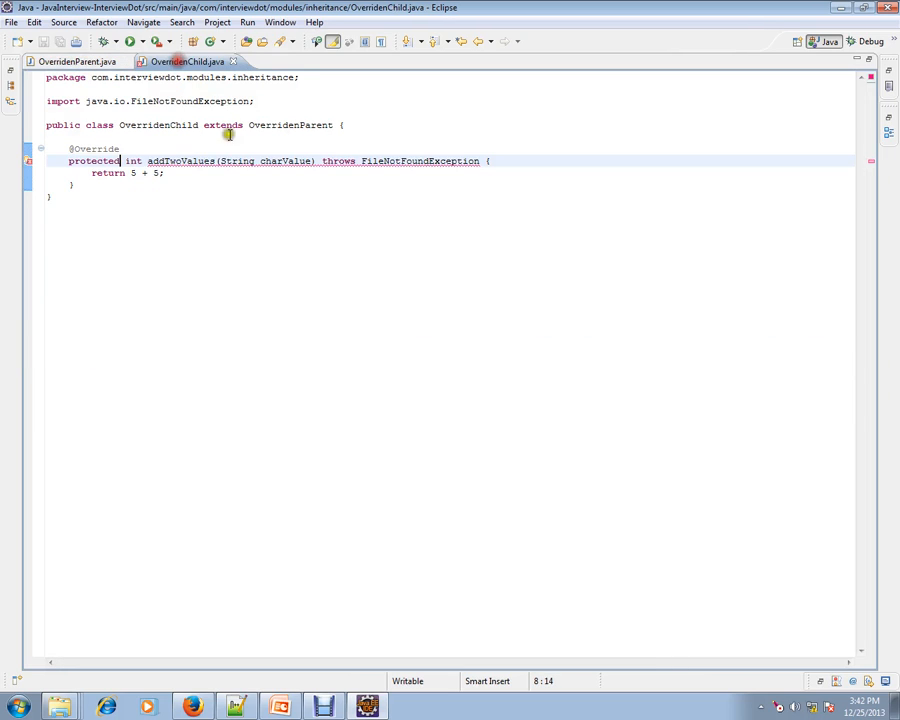
- Replace OverridenChild's protected addTwoValues modifier with public and return to the parent
left_click(164, 172)
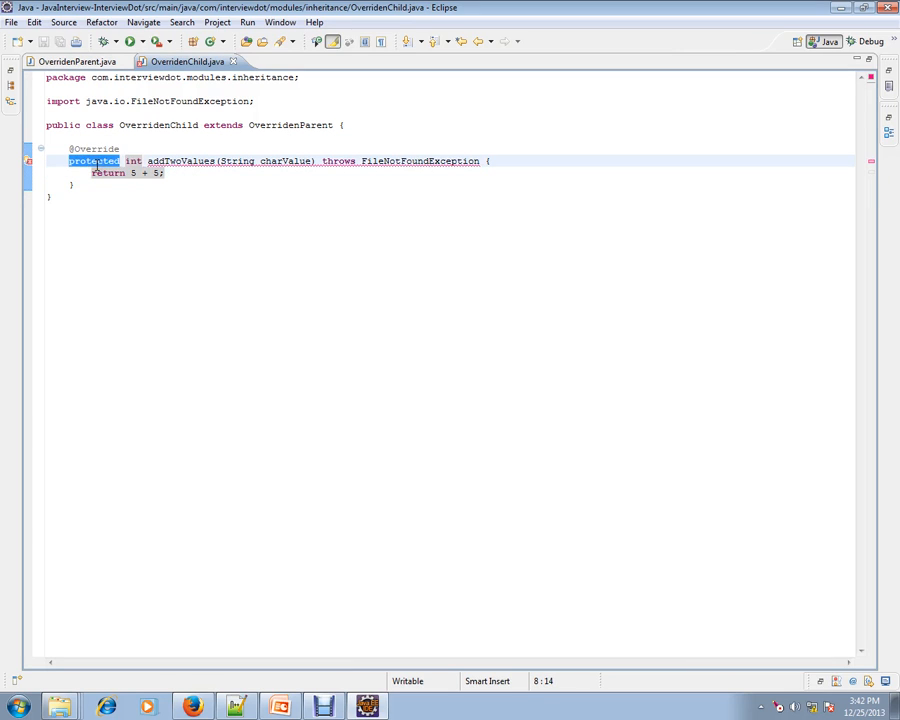
type("public int addTwoValues(String strValue) throws Exception {")
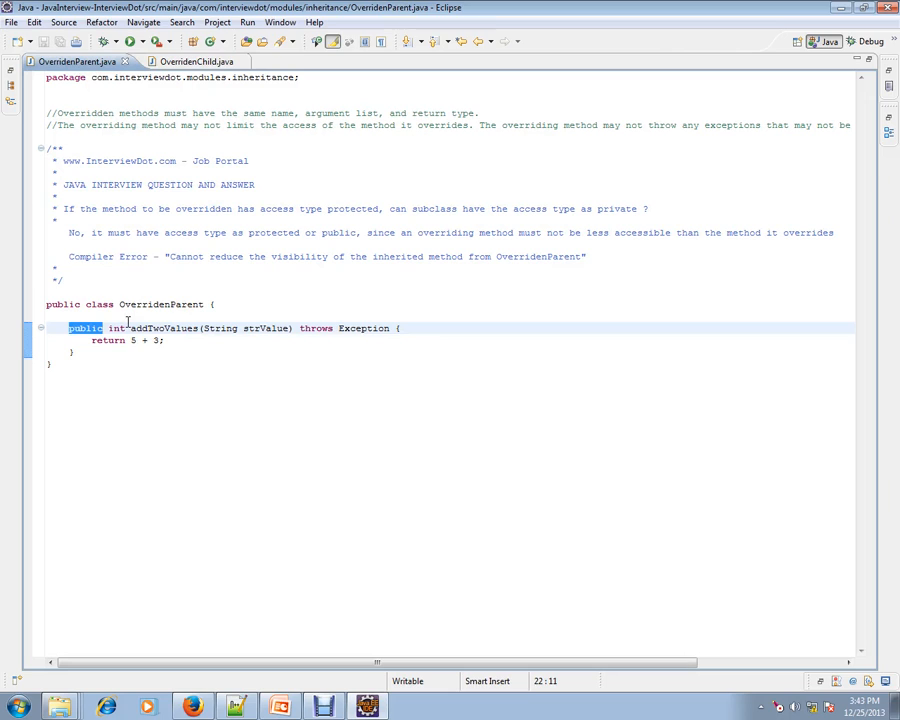
left_click(196, 304)
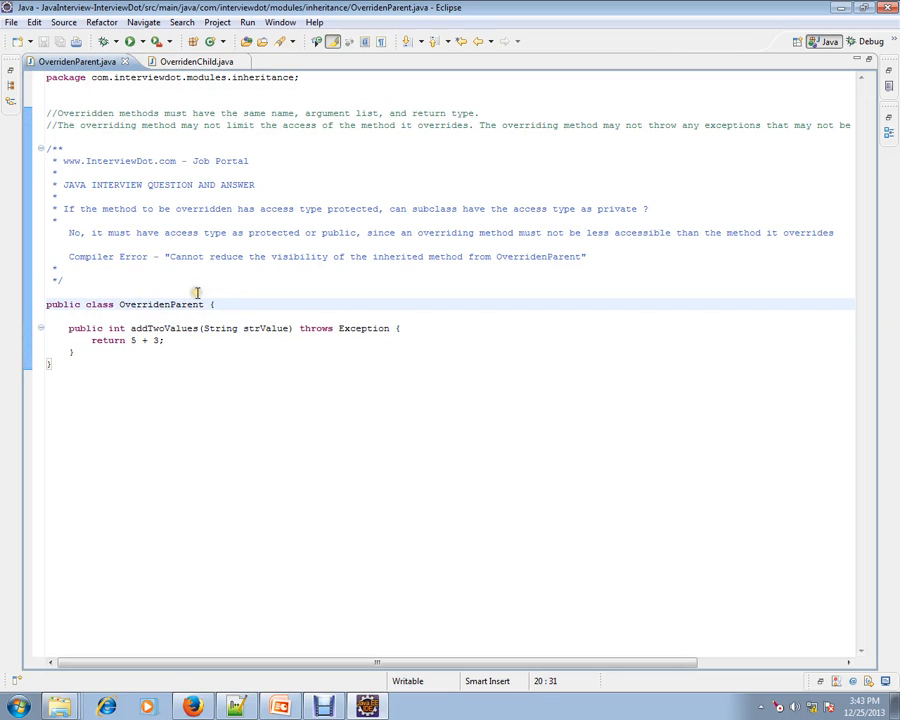